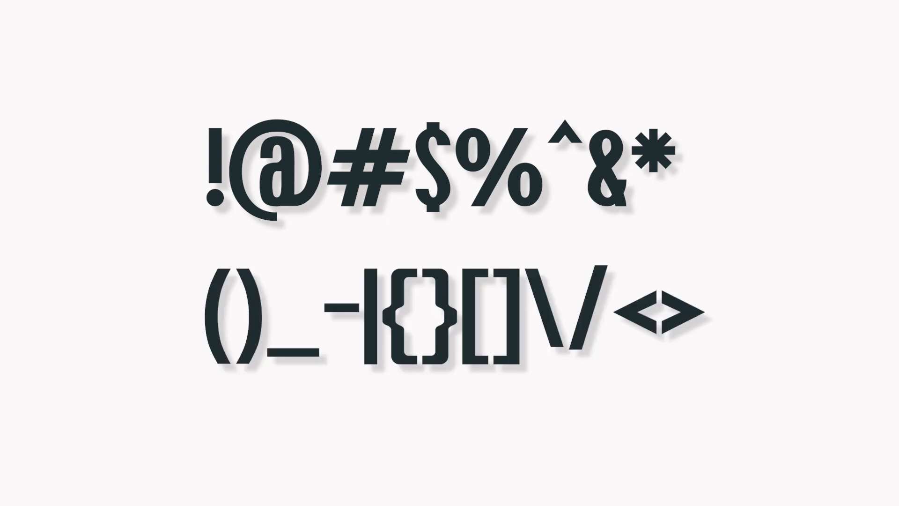
click(228, 310)
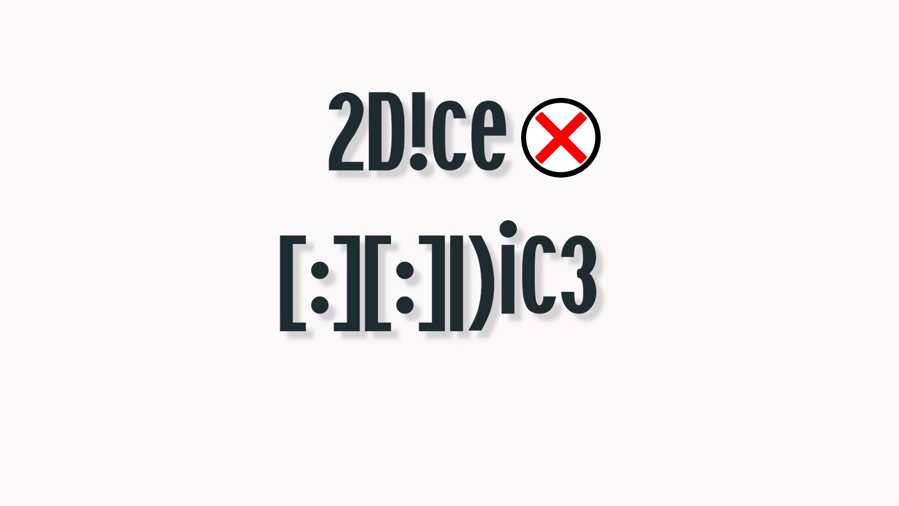
click(463, 275)
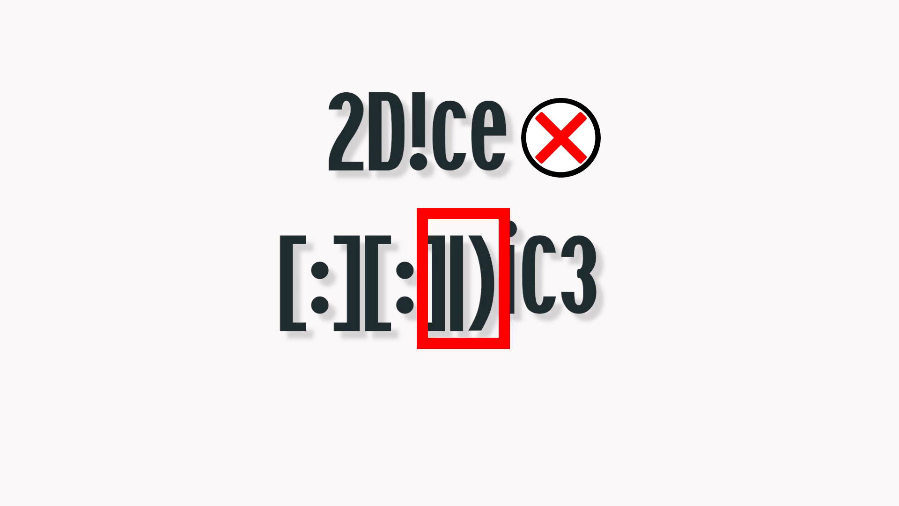